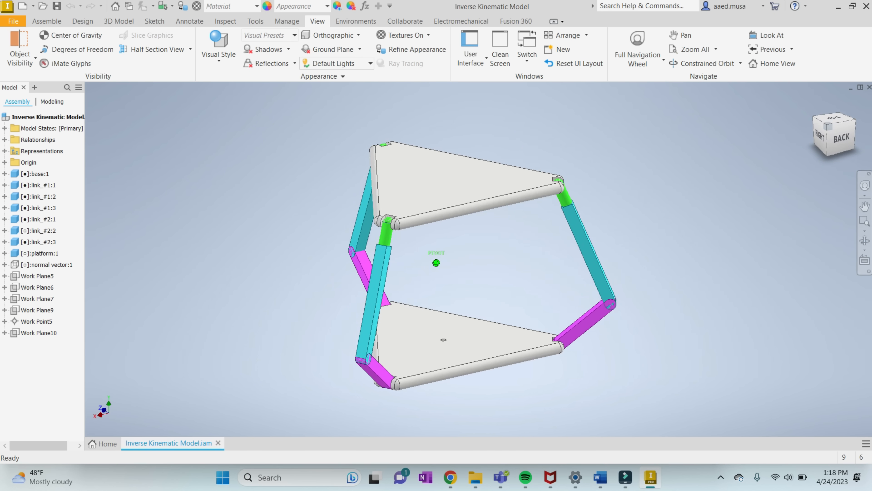
Switch to the GoodNotes notebook and scroll to the '1. Solve for bfy' derivation.
click(463, 477)
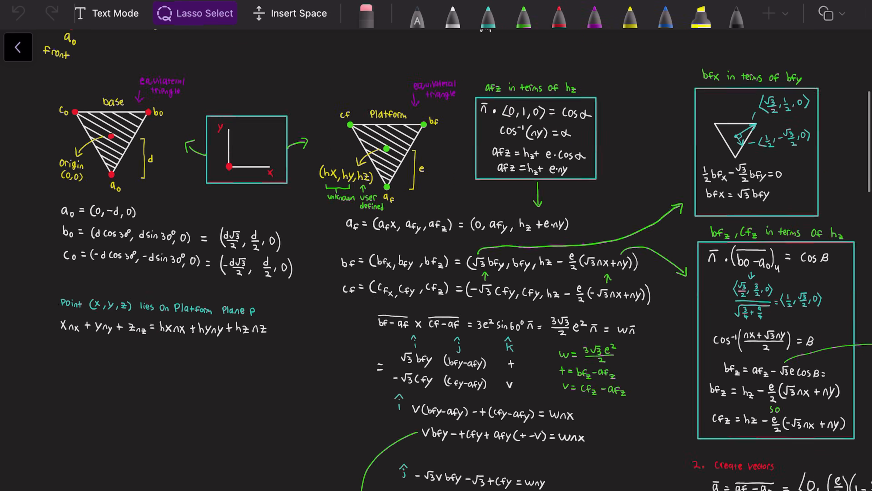
scroll(down, 3)
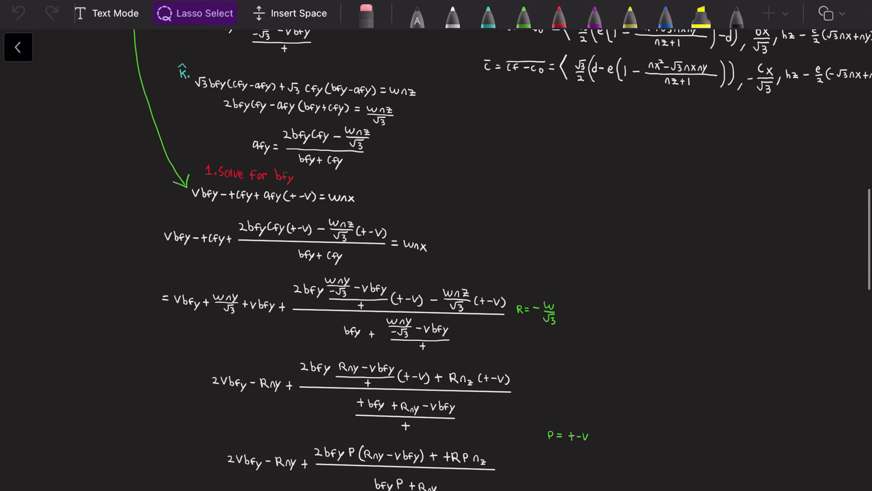